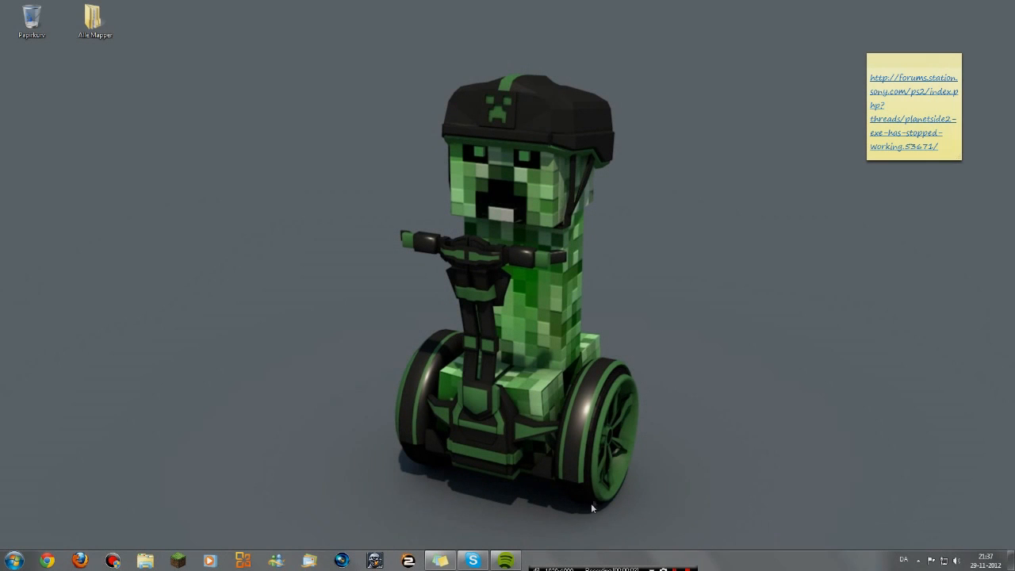
mouse_move(365, 390)
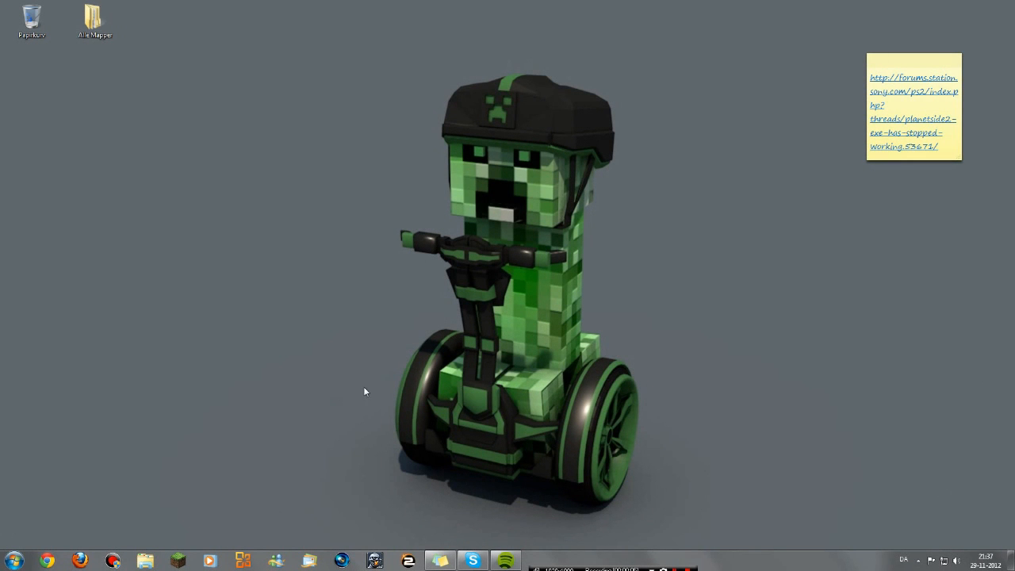
mouse_move(899, 491)
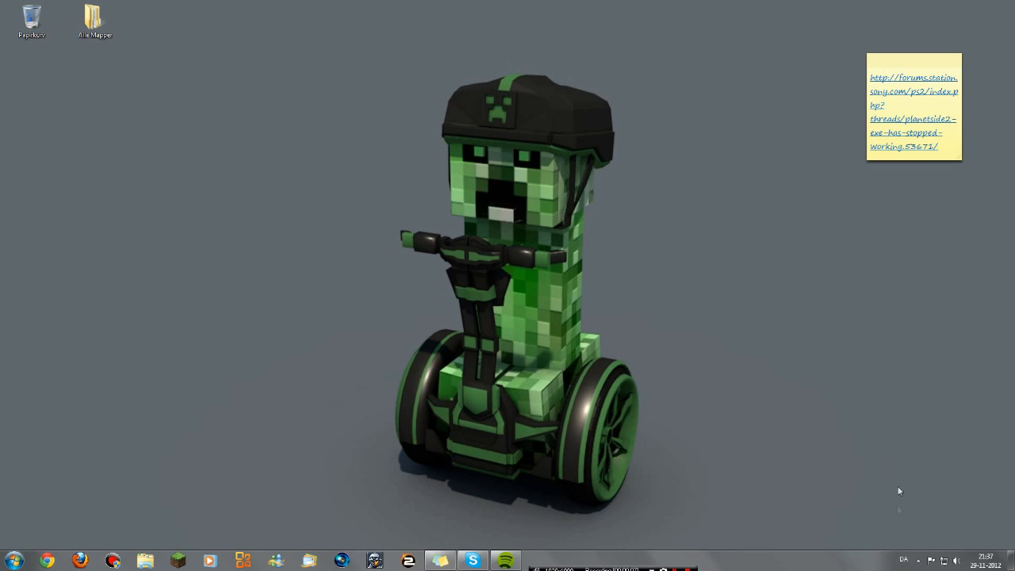
mouse_move(447, 370)
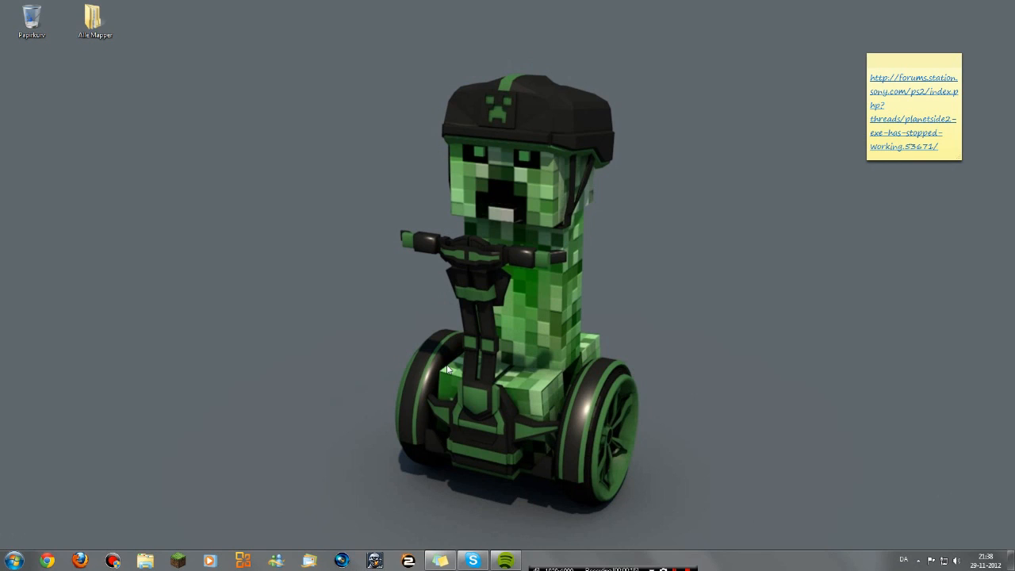
mouse_move(350, 351)
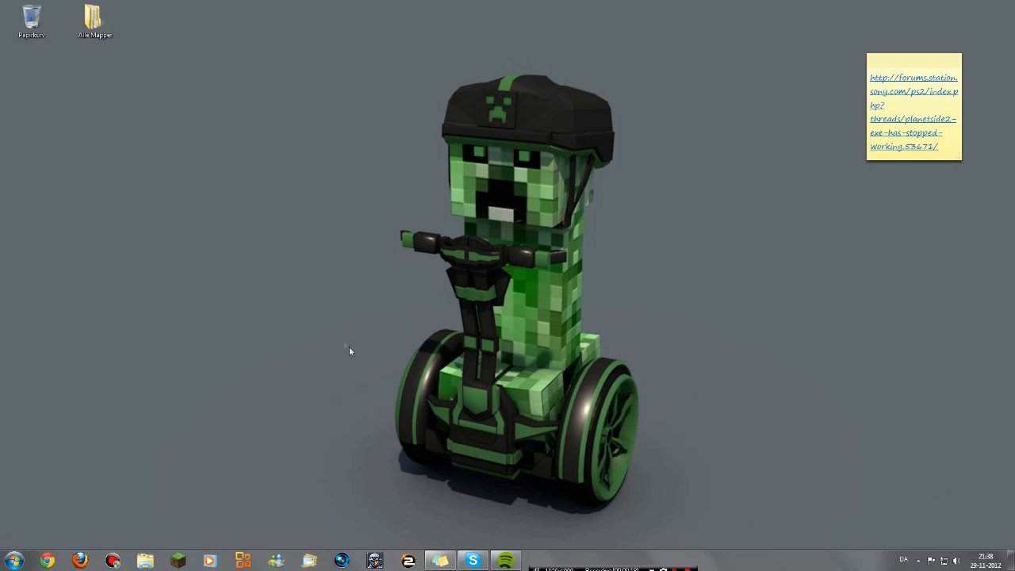
mouse_move(742, 485)
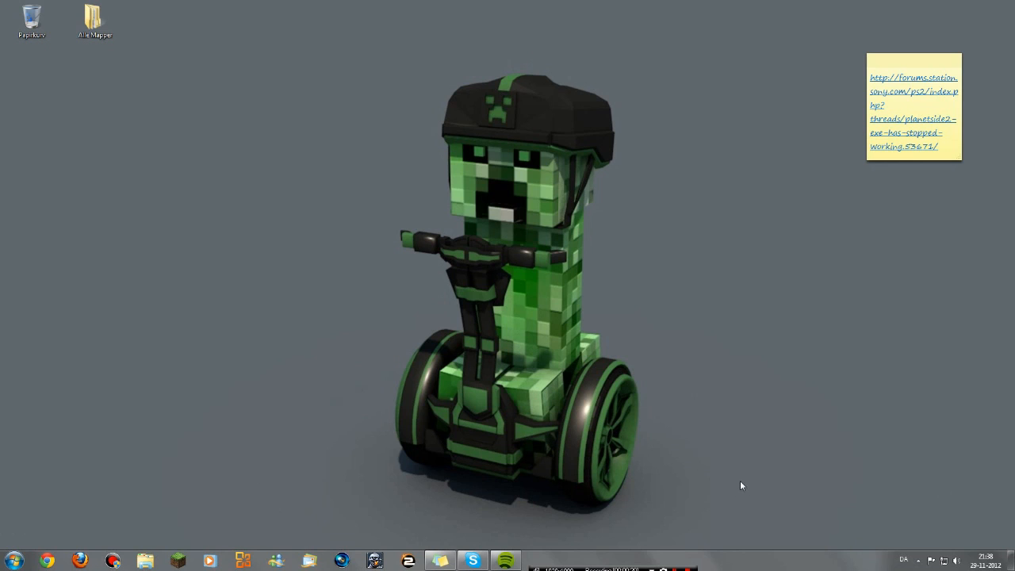
mouse_move(539, 420)
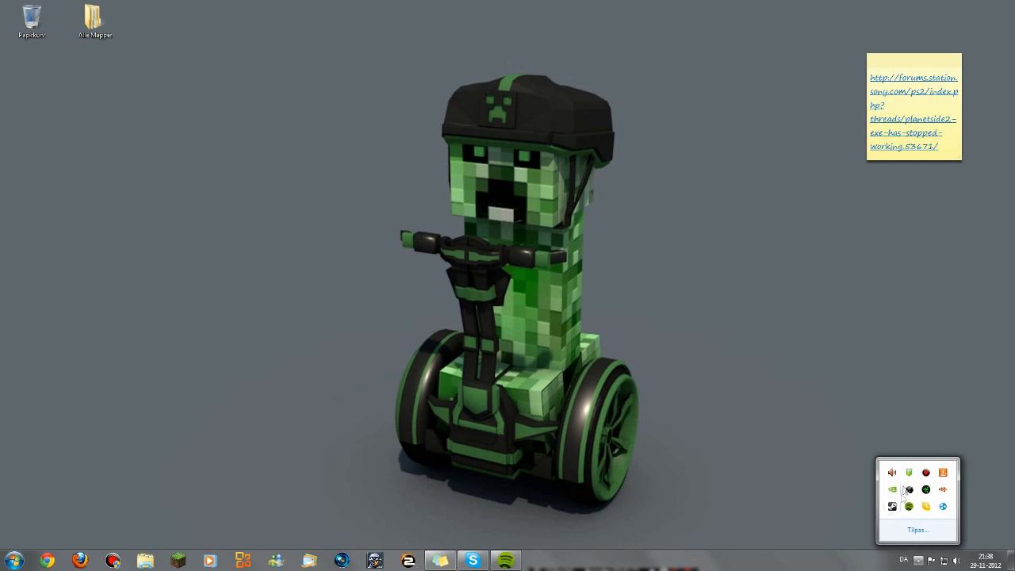
mouse_move(911, 473)
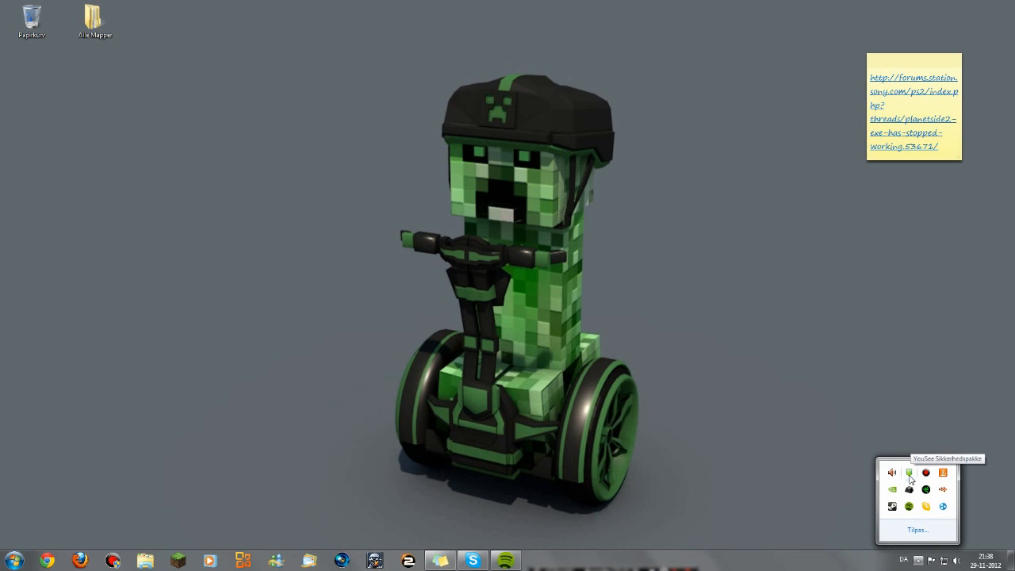
Step: Bring up the YouSee Sikkerhedspakke main window from the notification area
left_click(910, 472)
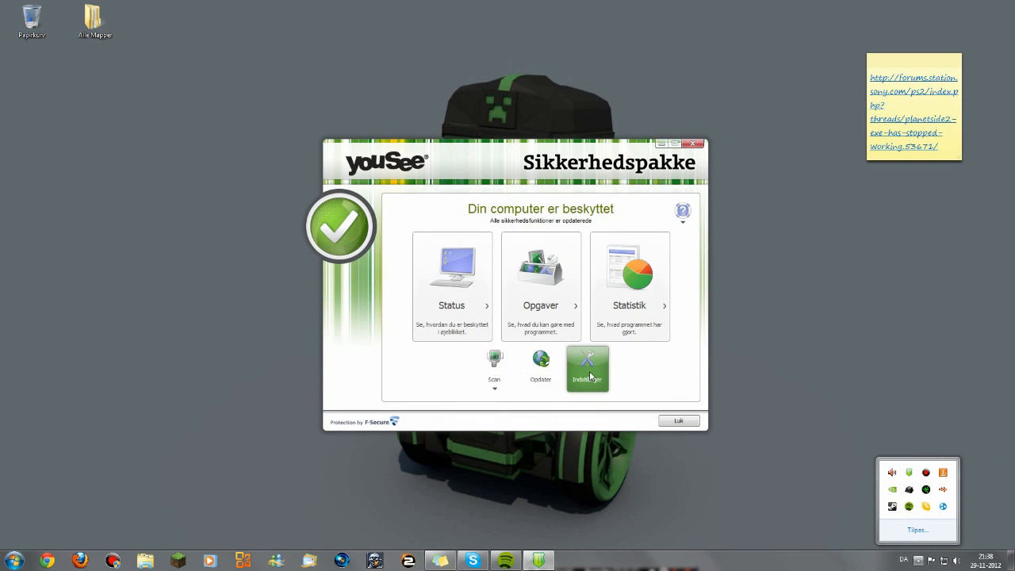
Step: Enter Indstillinger, confirming the parental control password to reach the scanning settings
left_click(587, 368)
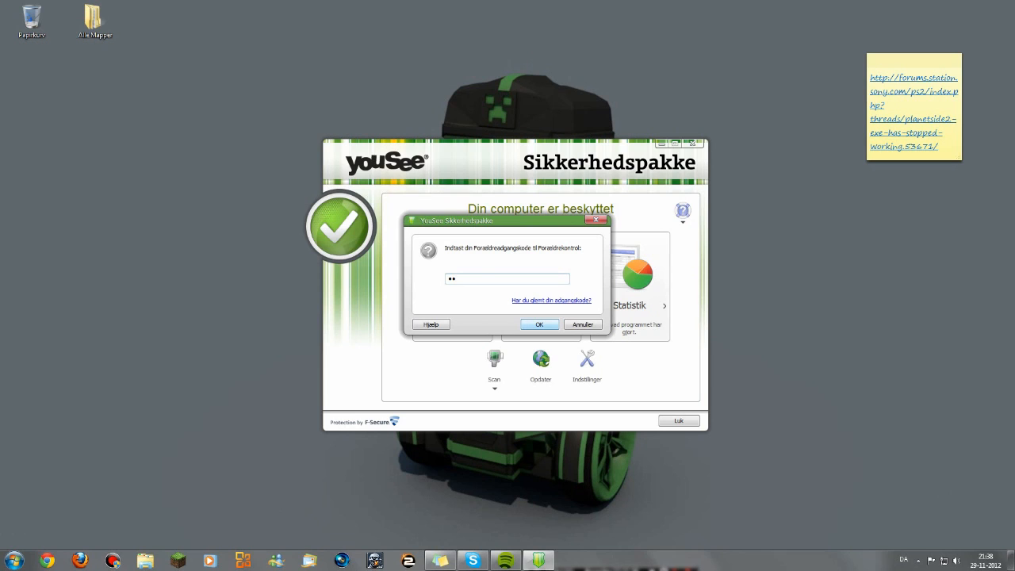
left_click(539, 324)
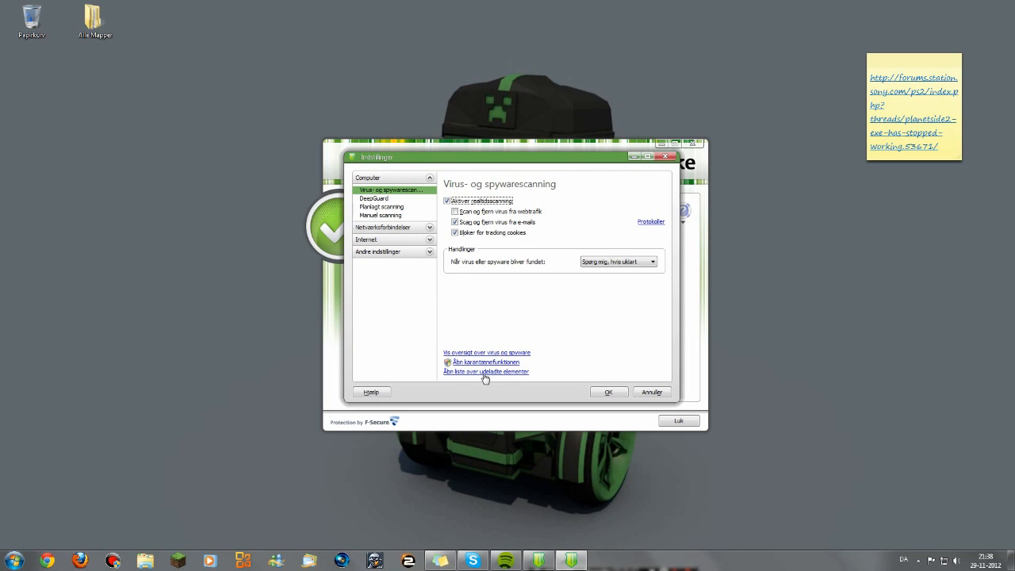
Step: Exclude C:\Users\Public\Sony Online Entertainment\Installed Games\PlanetSide 2 from scanning via Objekter > Tilføj
left_click(485, 371)
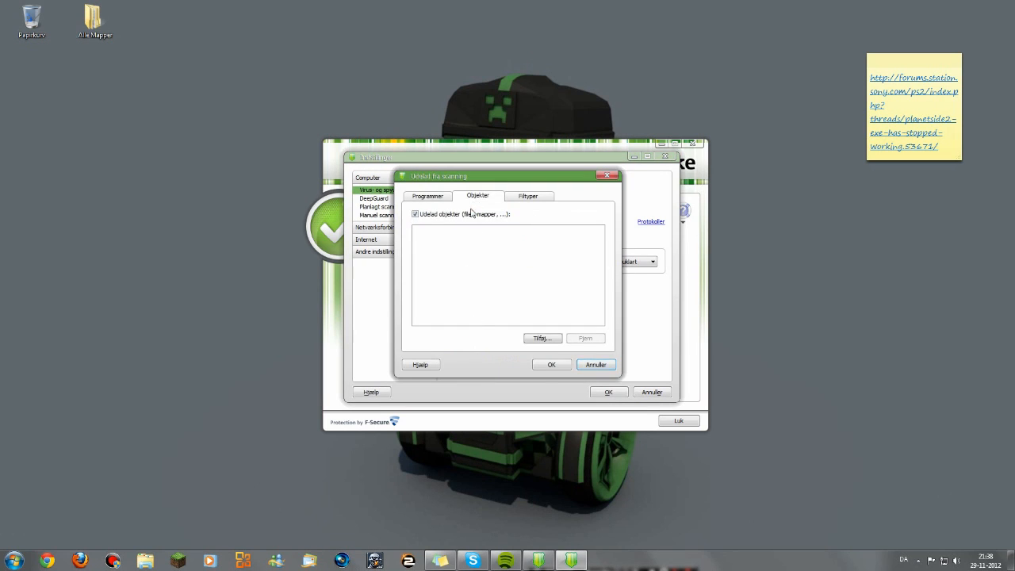
left_click(542, 337)
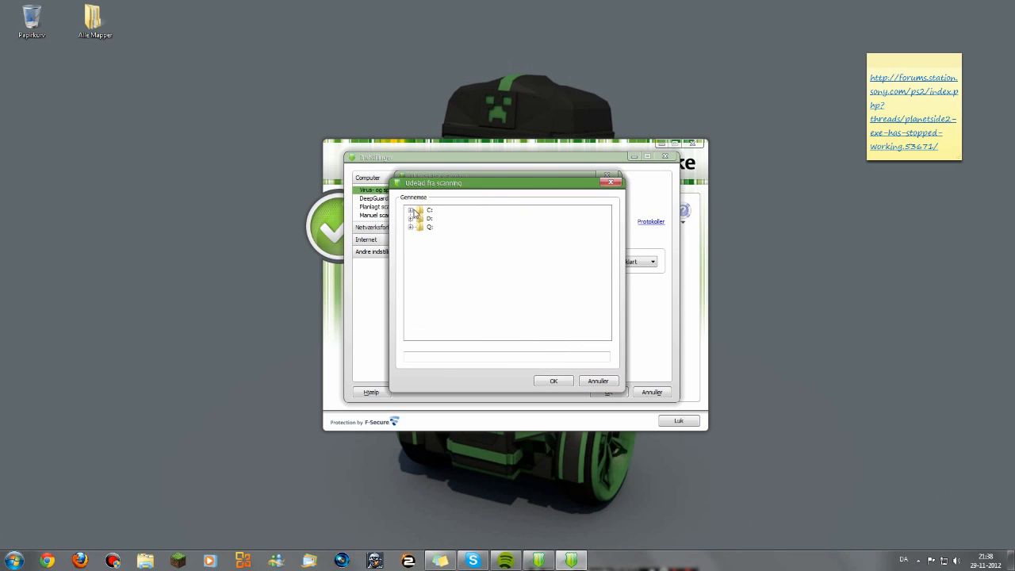
left_click(411, 209)
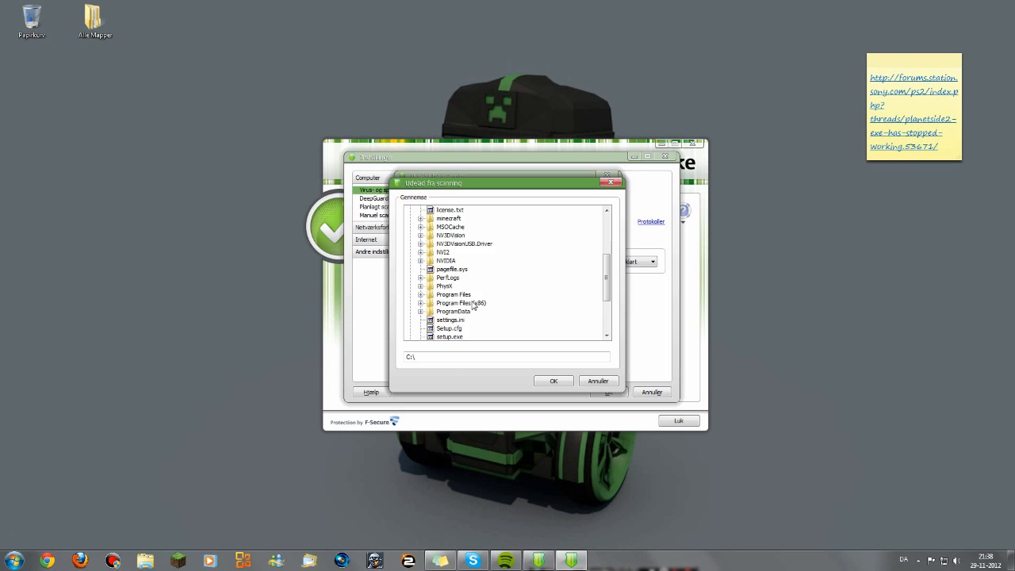
scroll("down", 3)
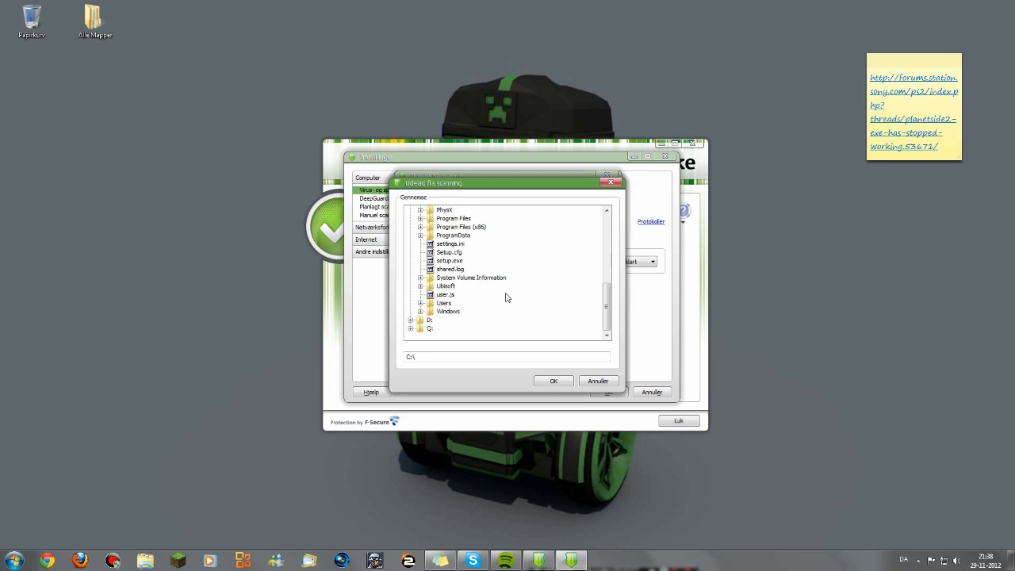
left_click(422, 270)
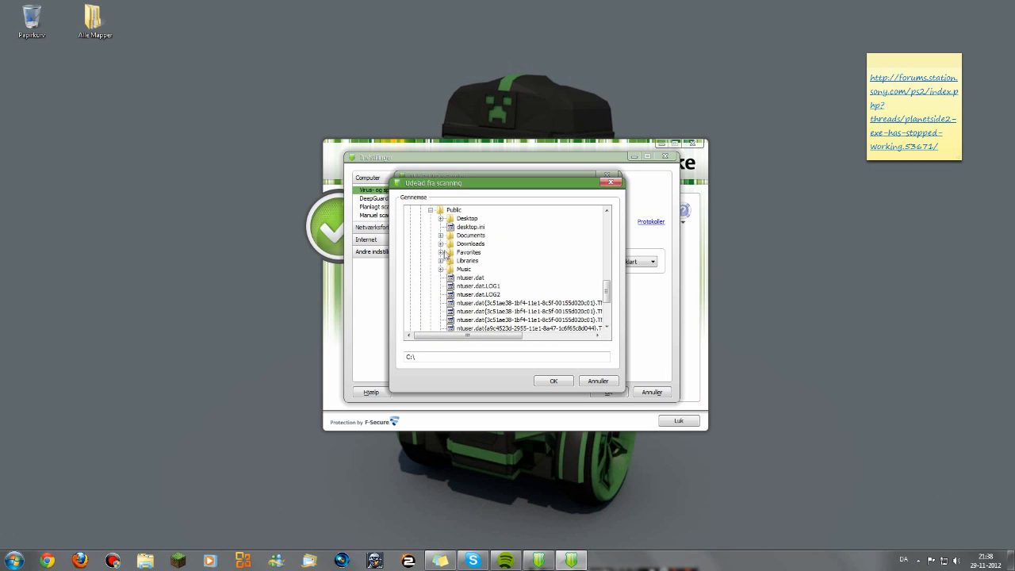
scroll("down", 3)
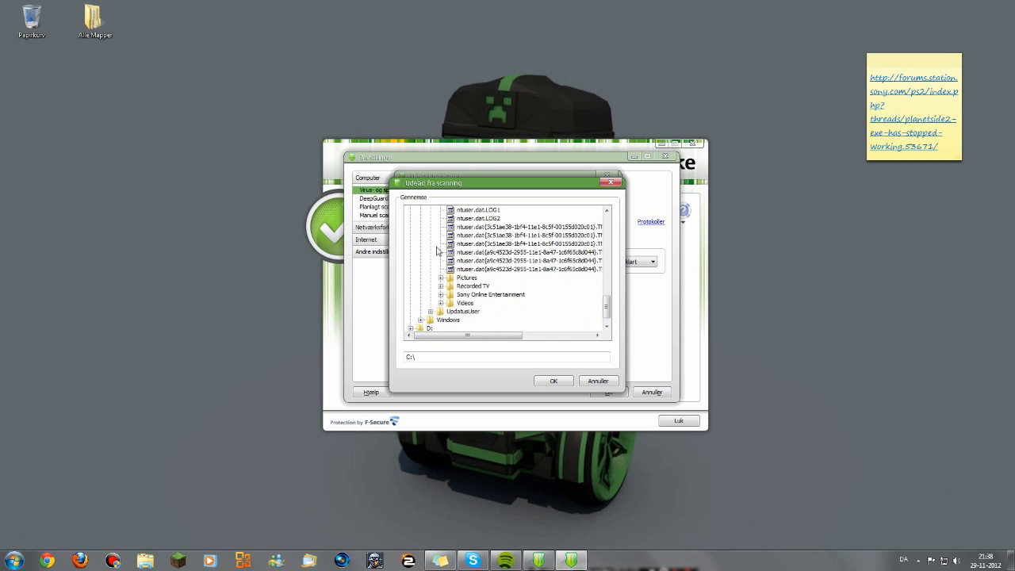
left_click(440, 293)
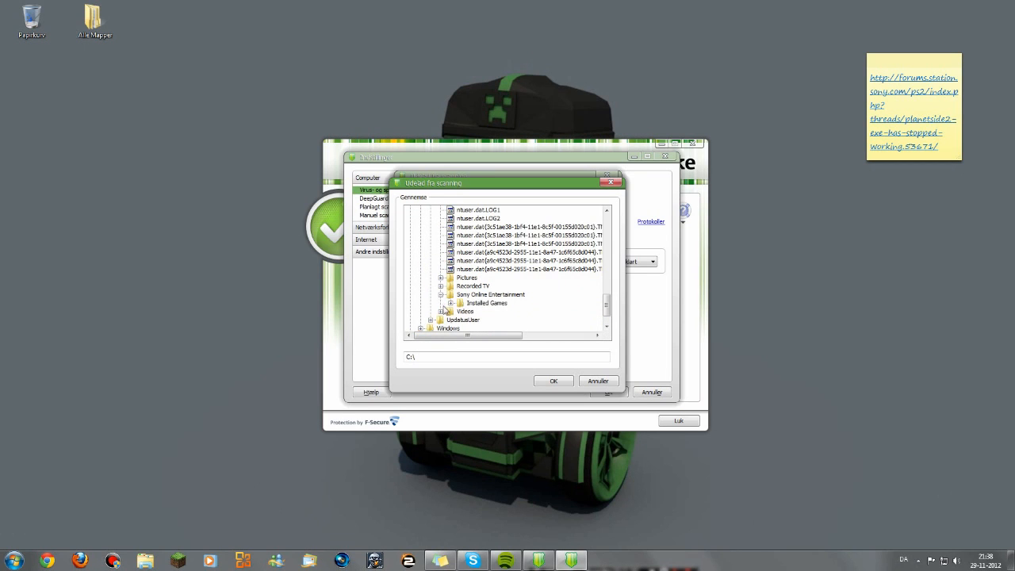
left_click(494, 311)
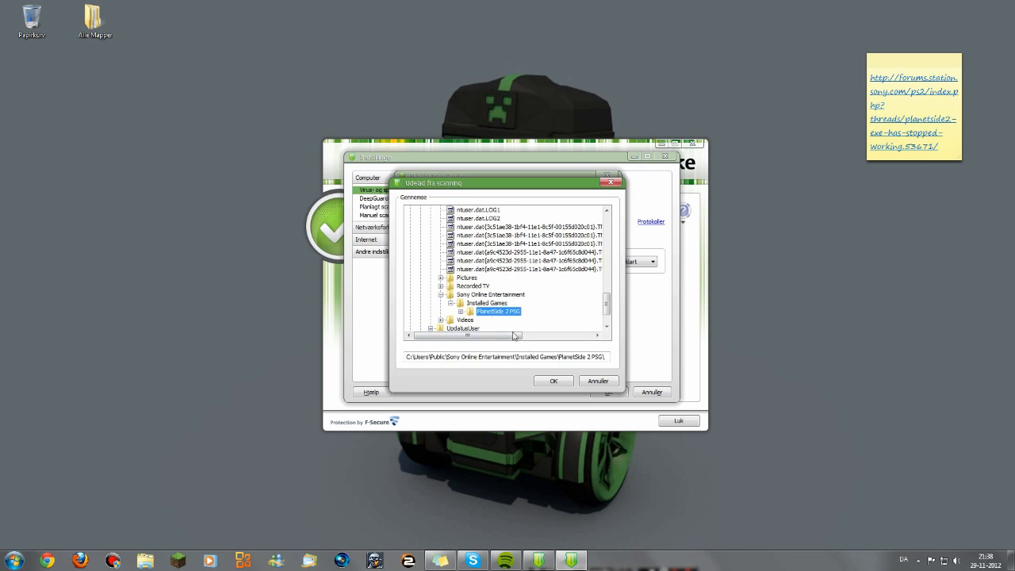
left_click(555, 380)
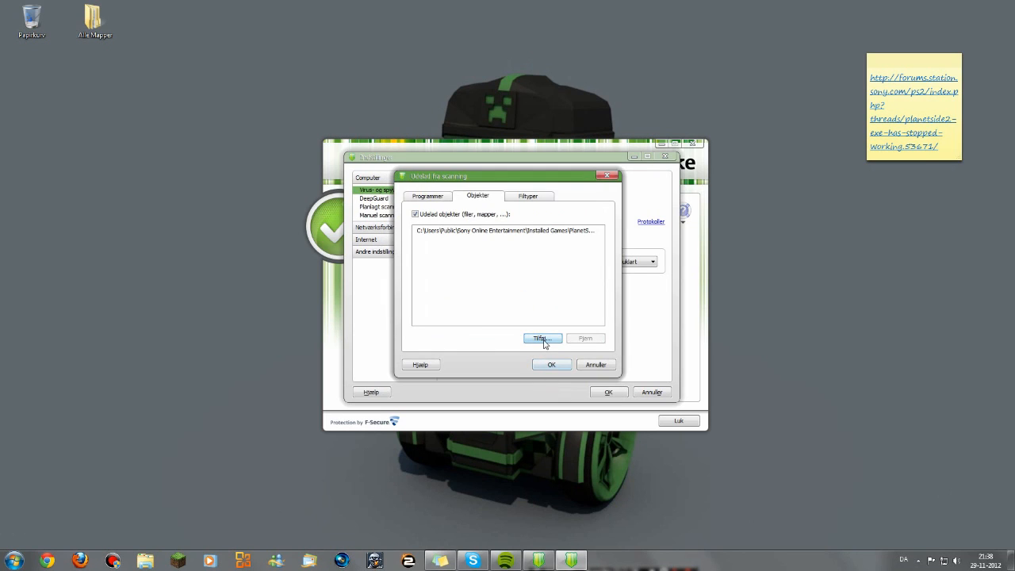
Step: Exclude C:\Users\Public\Sony Online Entertainment as a second folder in the list
left_click(542, 340)
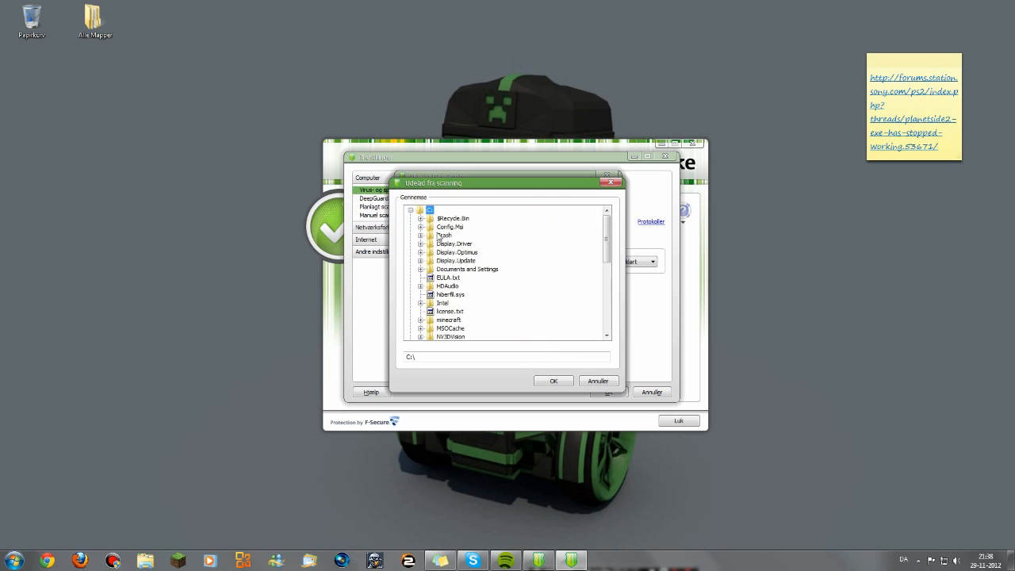
scroll("down", 3)
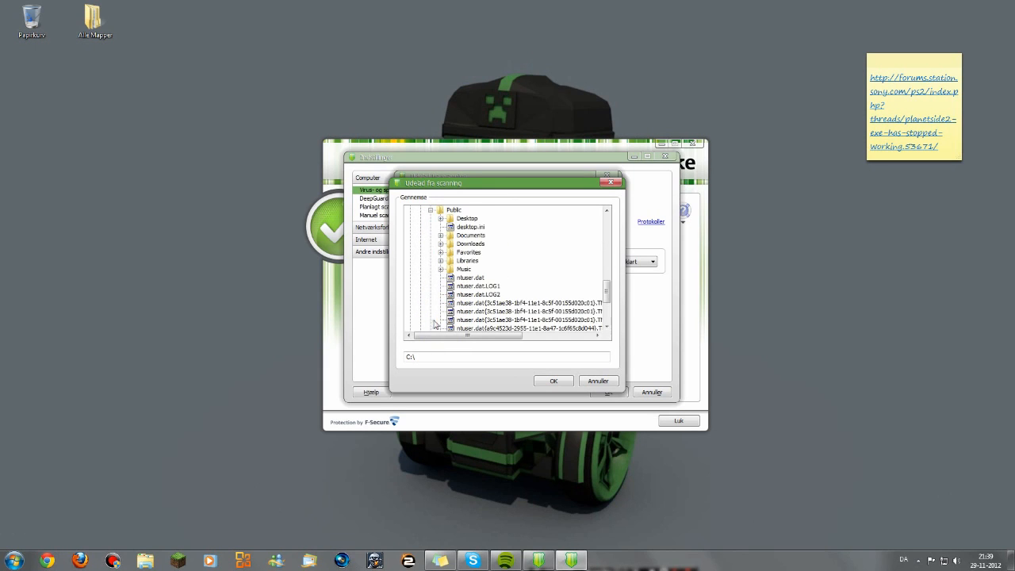
scroll("down", 3)
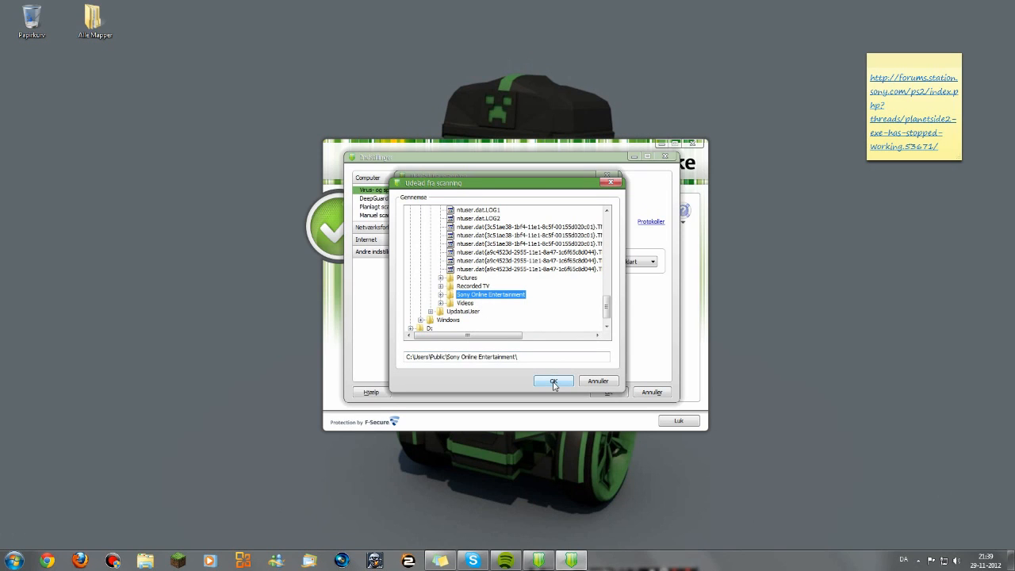
left_click(556, 381)
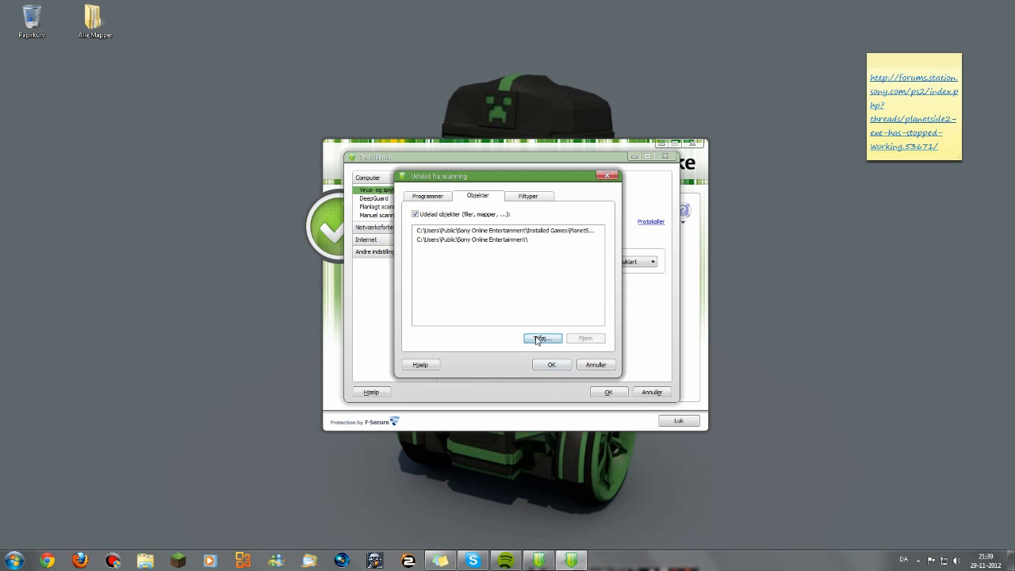
Step: Exclude Program Files (x86)\Steam\SteamApps\common\PlanetSide 2 as the third folder
left_click(543, 340)
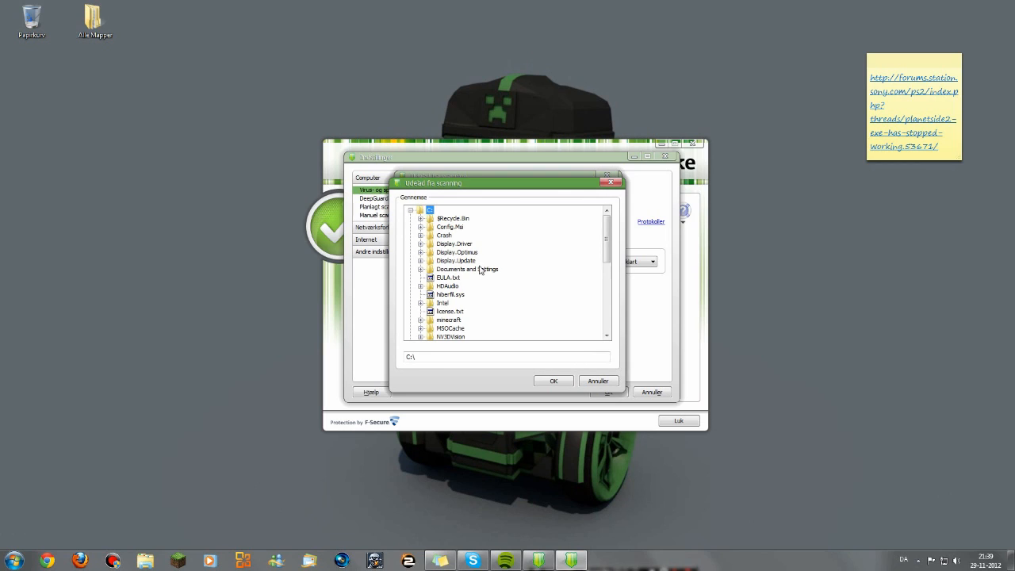
scroll("down", 3)
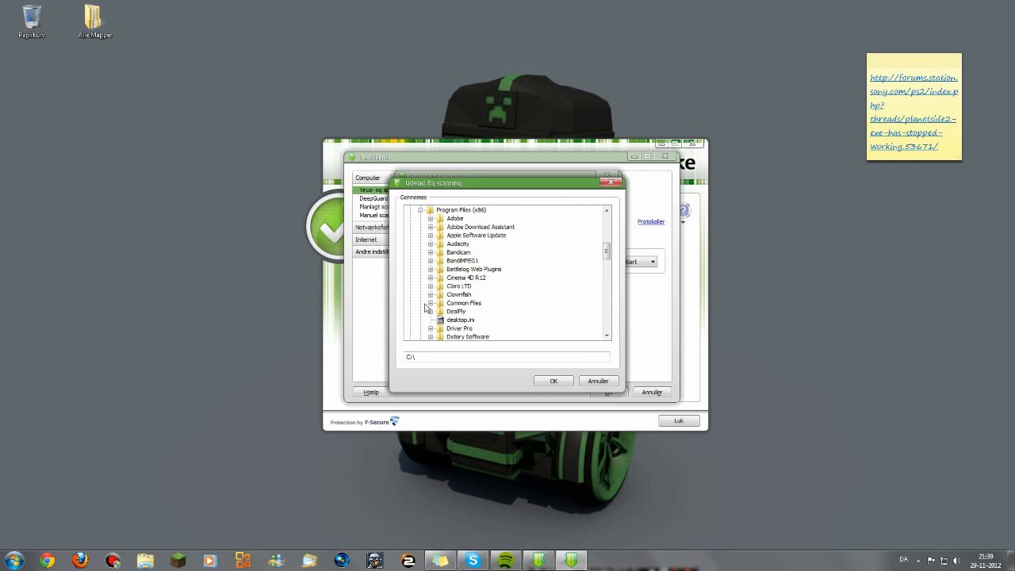
scroll("down", 3)
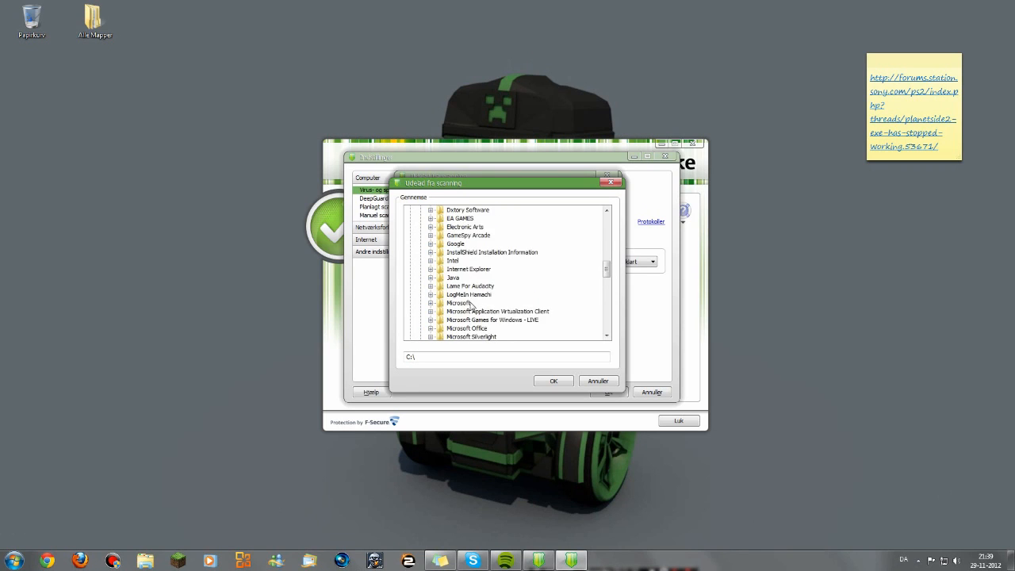
scroll("down", 3)
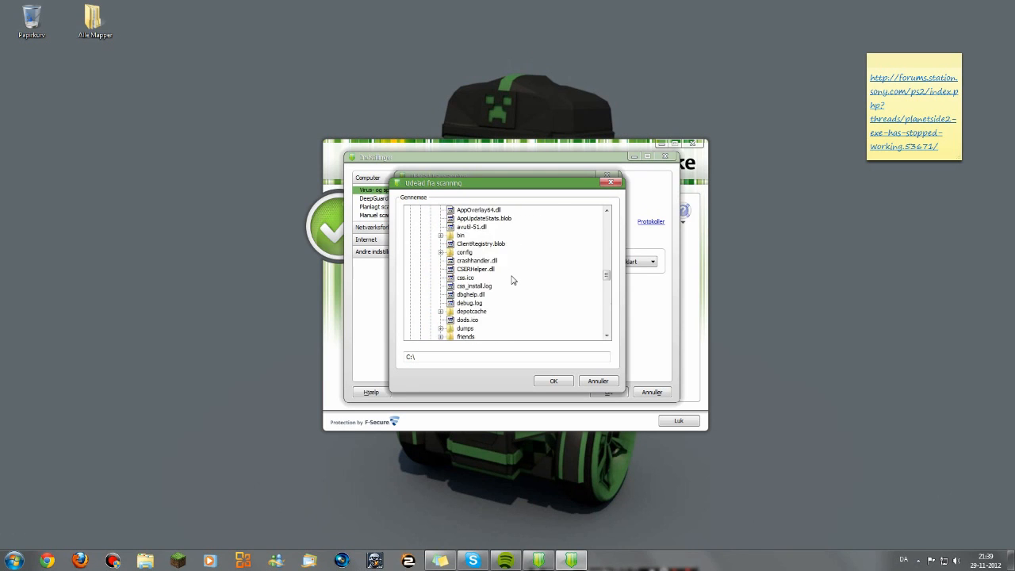
scroll("down", 3)
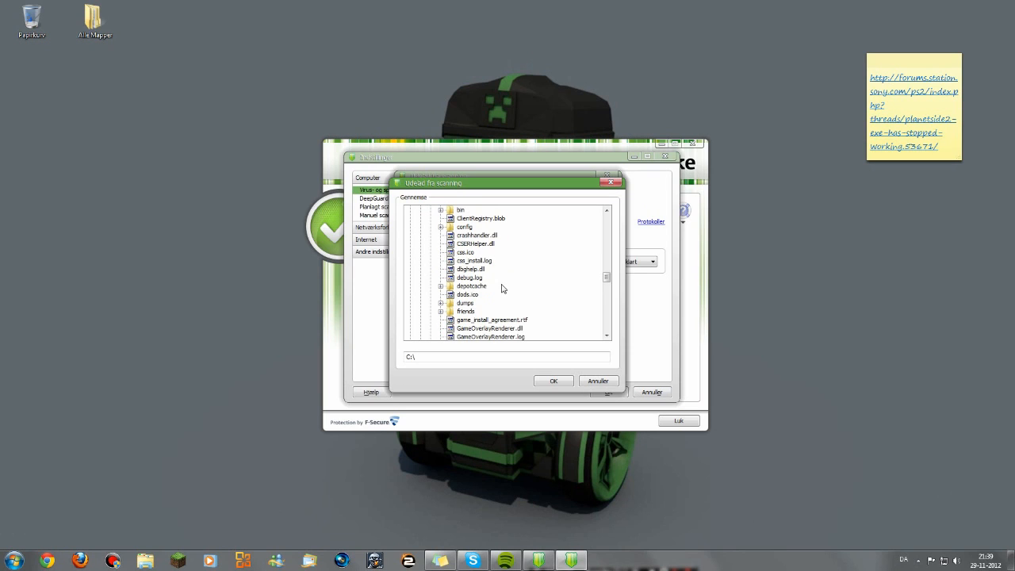
scroll("down", 3)
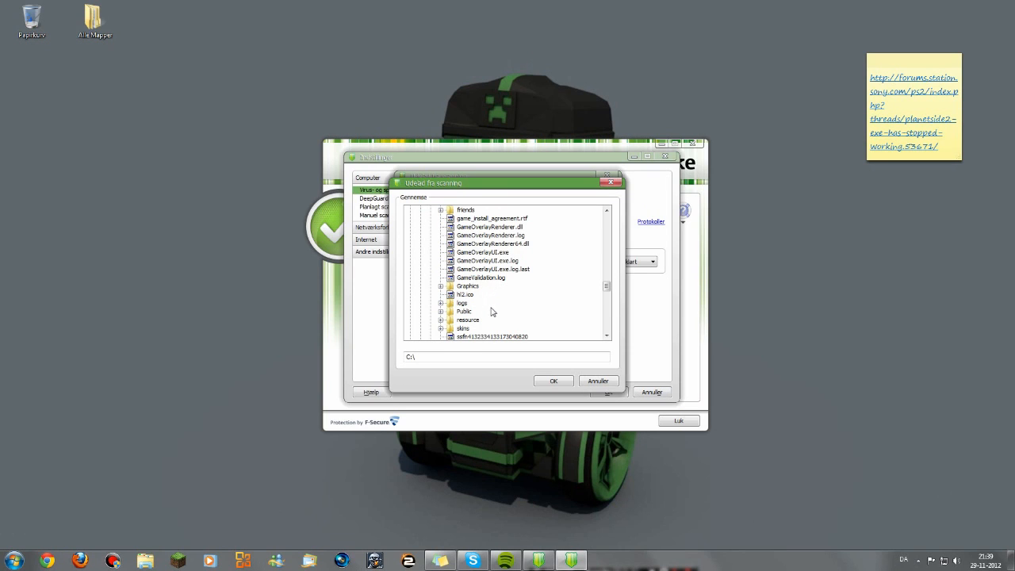
scroll("down", 3)
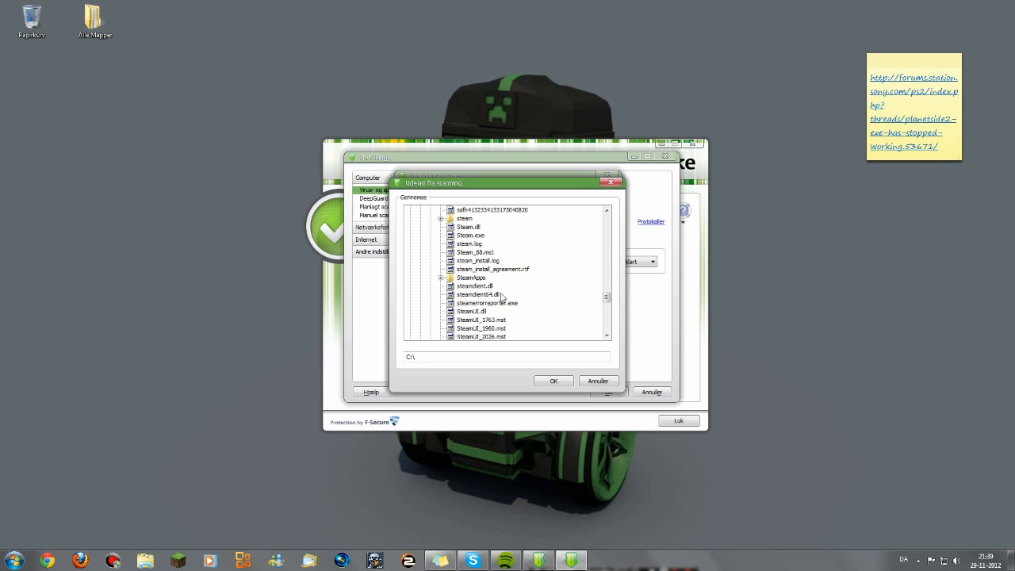
scroll("down", 3)
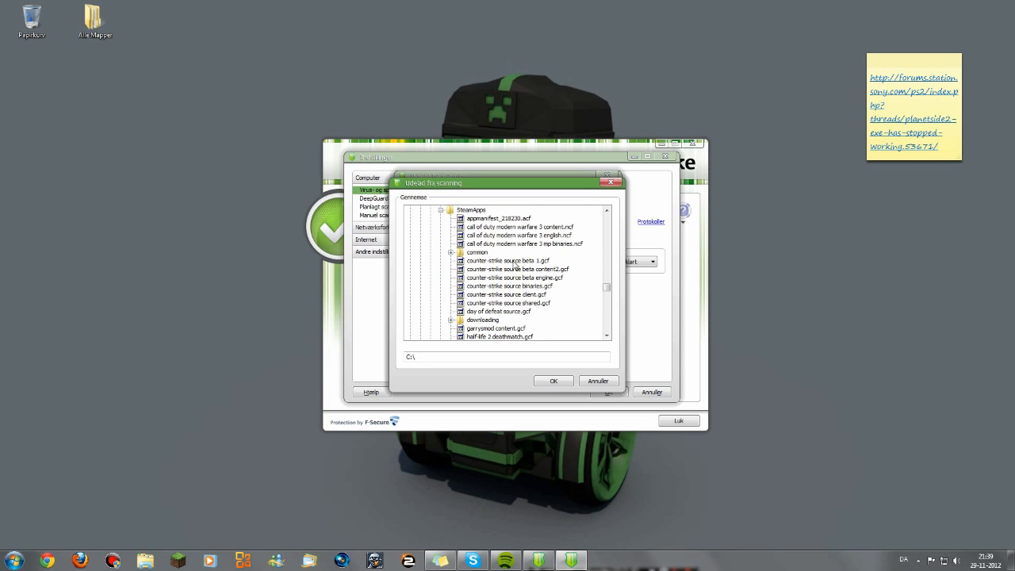
scroll("down", 3)
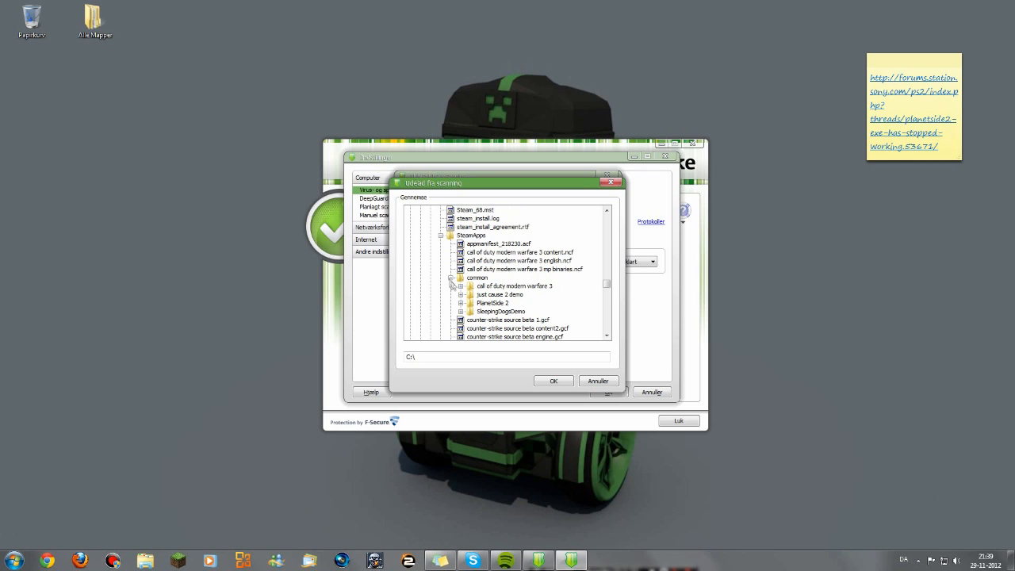
left_click(492, 303)
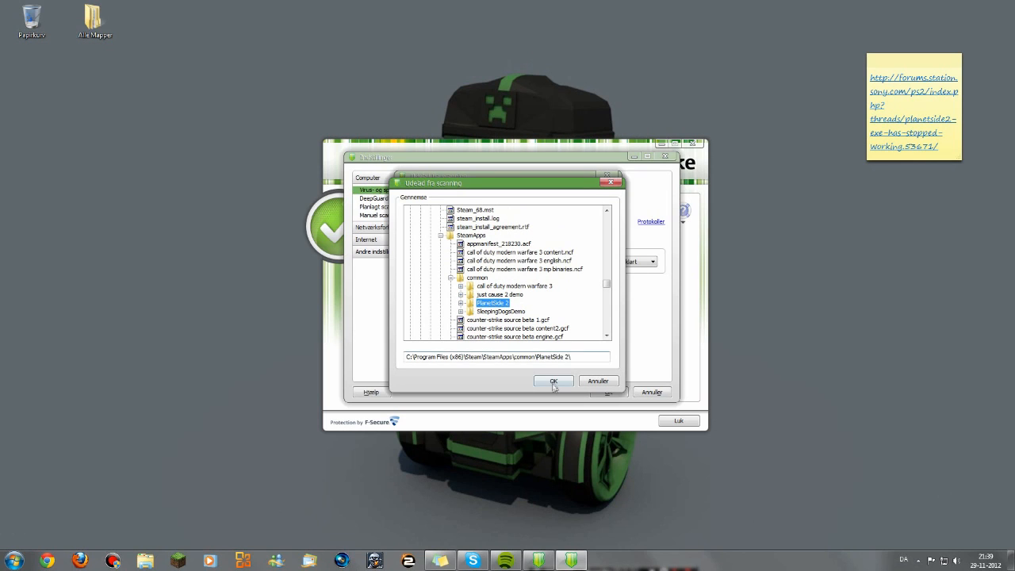
left_click(554, 381)
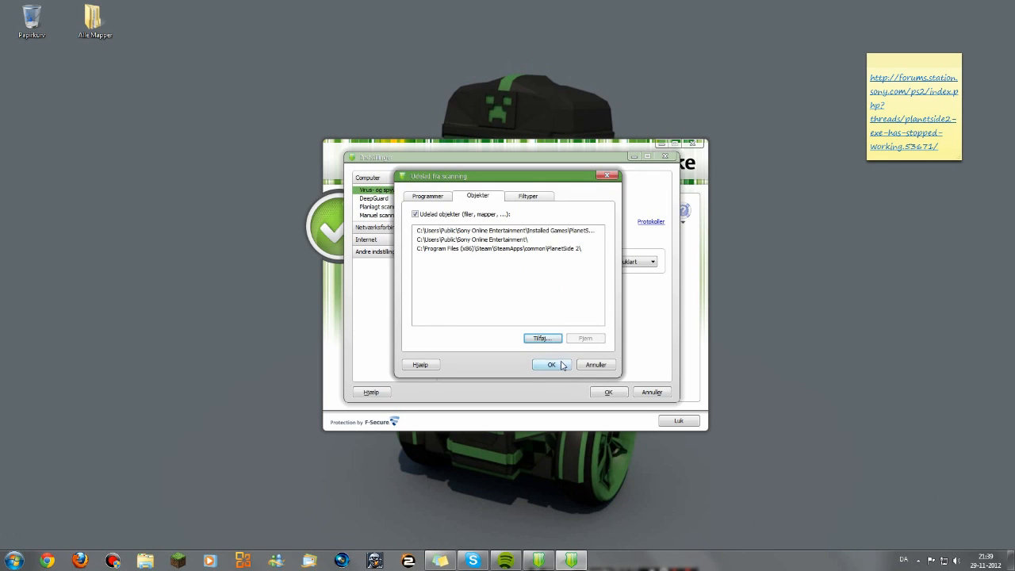
Step: Confirm the Udelad fra scanning dialog with OK, keeping the three folders and returning to the desktop
left_click(552, 365)
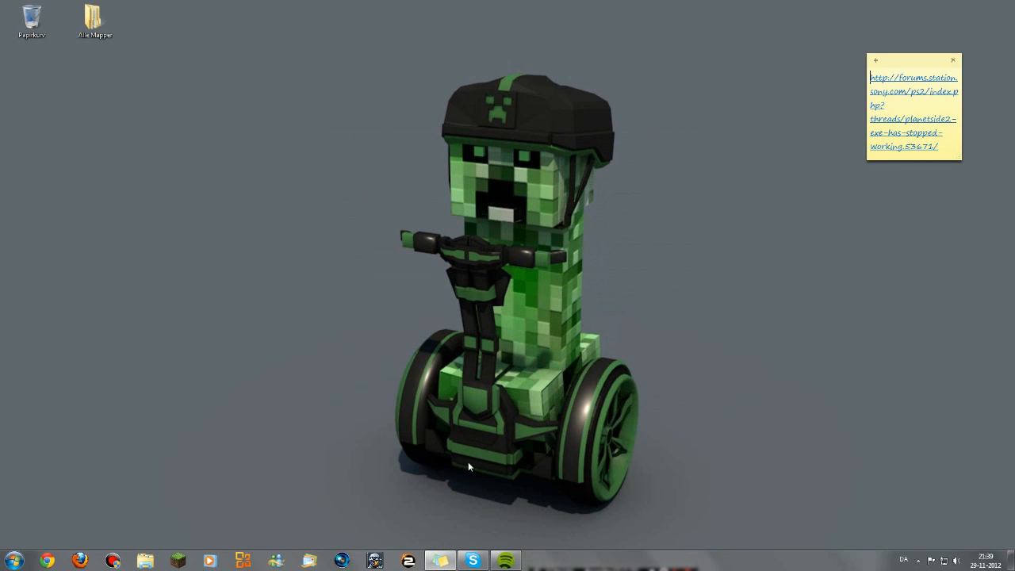
mouse_move(618, 393)
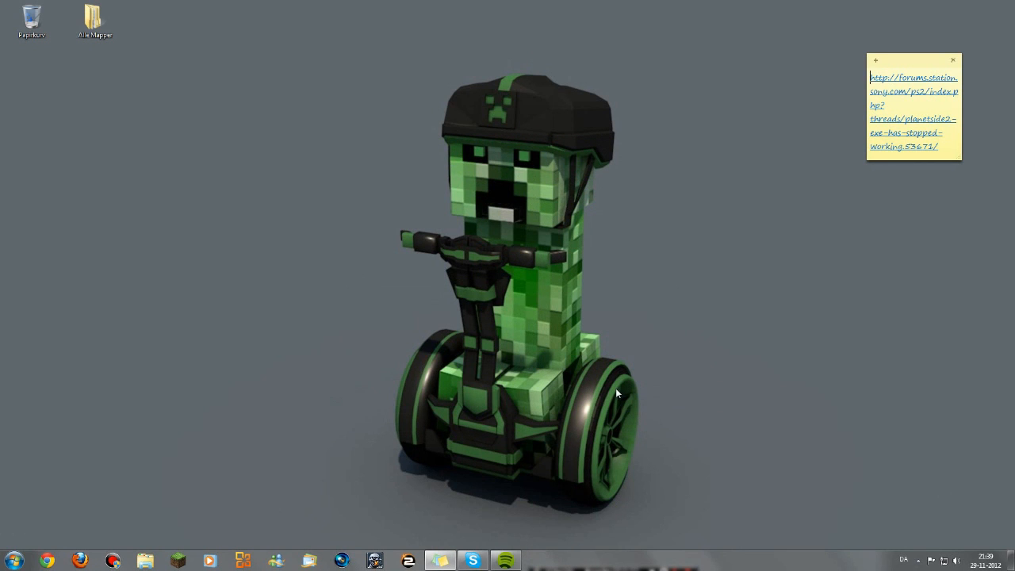